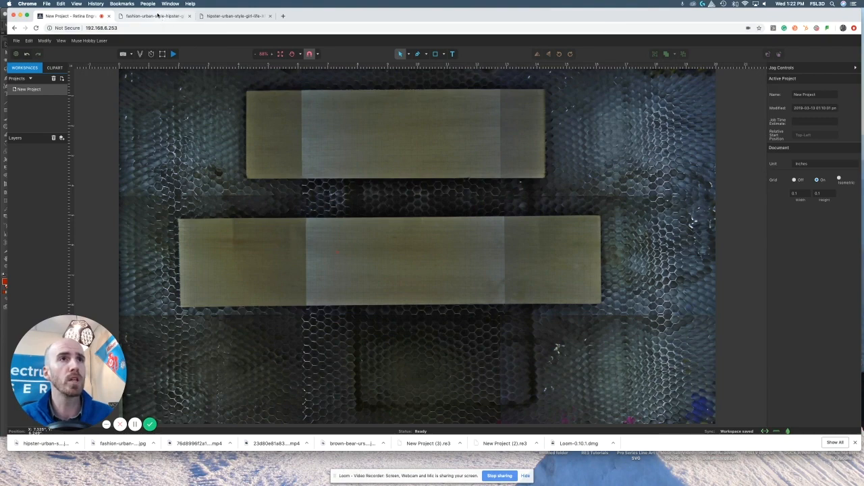
# Step: Bring up the Chrome tab holding the downloaded hipster-girl photo
pyautogui.click(156, 17)
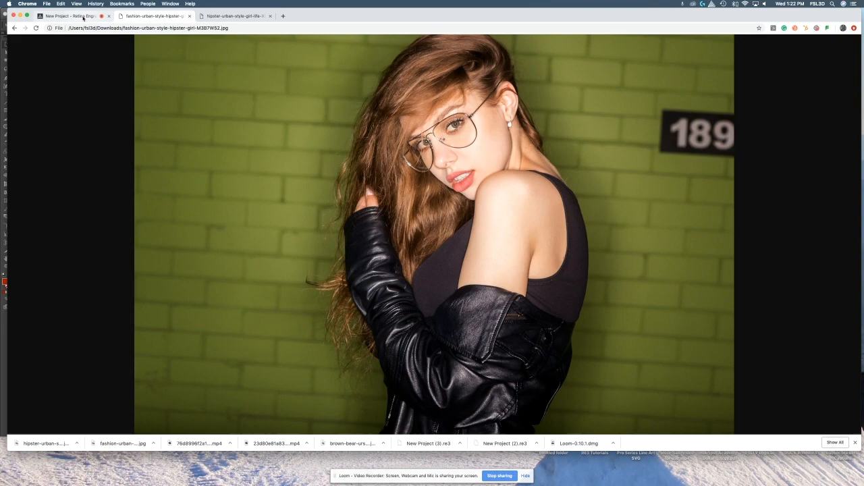
pyautogui.click(71, 16)
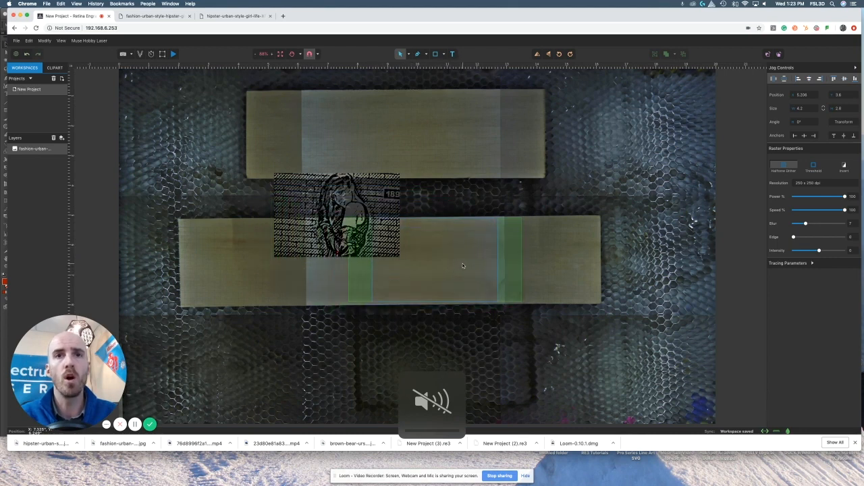
# Step: Drag the imported photo onto the middle of the lower wood board
pyautogui.moveTo(335, 216); pyautogui.dragTo(435, 260)
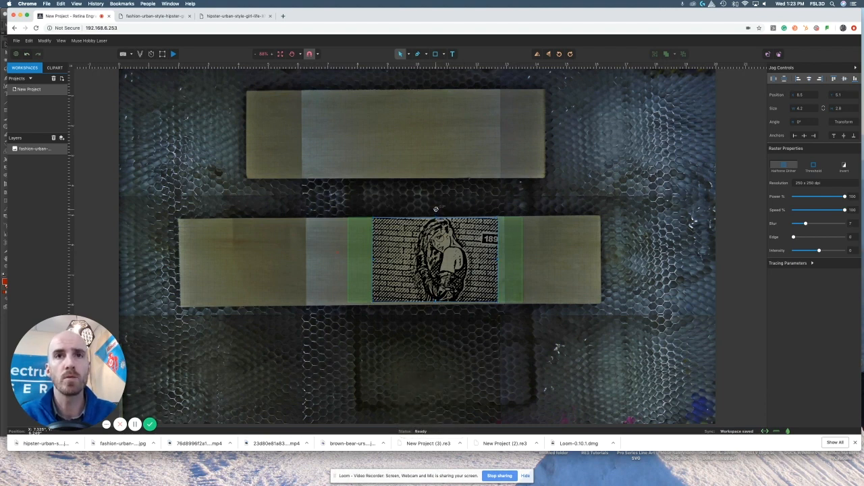
# Step: Zoom the camera view to 200% on the photo and lower board
pyautogui.click(435, 267)
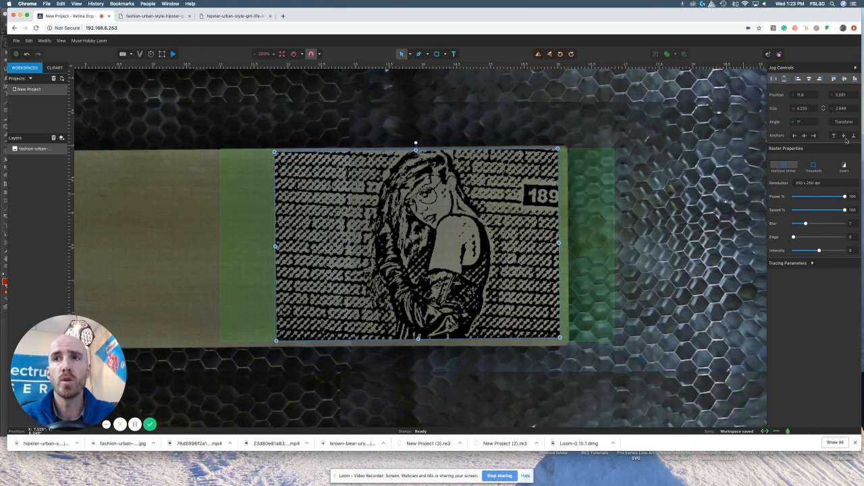
pyautogui.moveTo(851, 151)
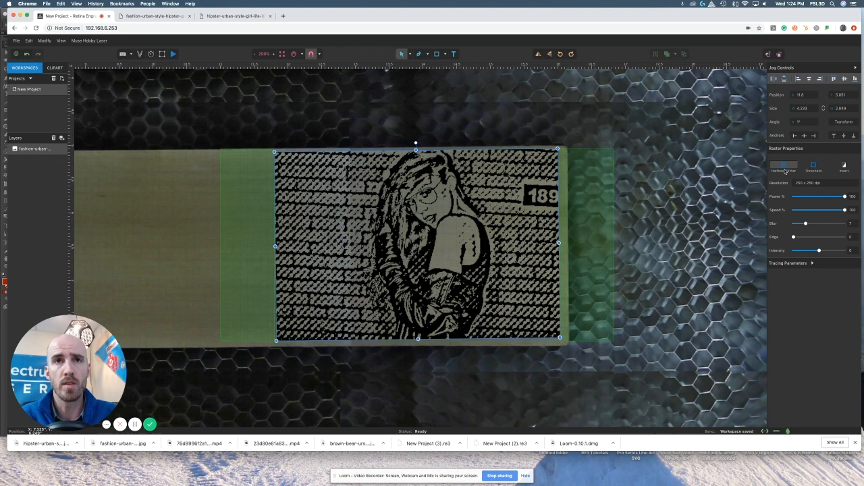
# Step: Render the photo in Threshold mode and tune the B/W threshold to about 167
pyautogui.click(813, 167)
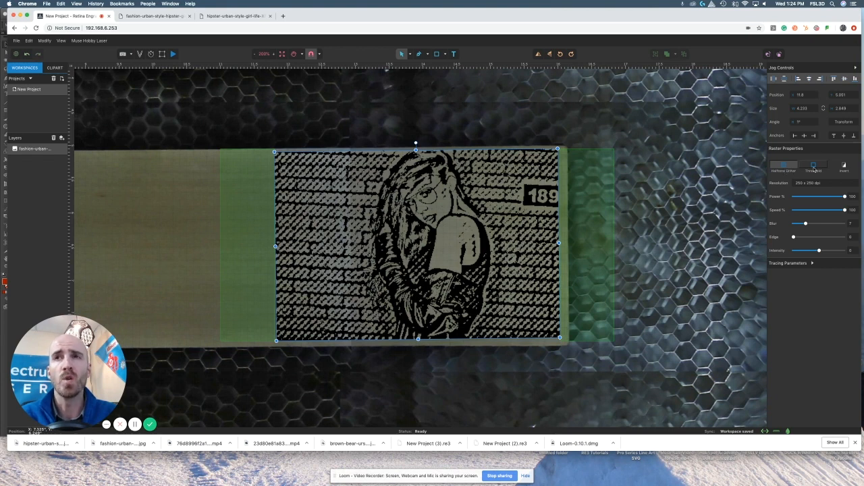
pyautogui.click(812, 166)
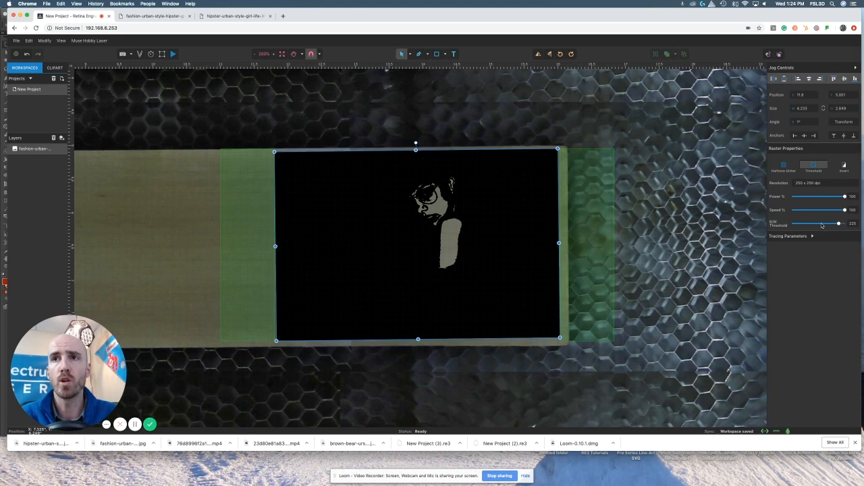
pyautogui.moveTo(839, 223); pyautogui.dragTo(812, 223)
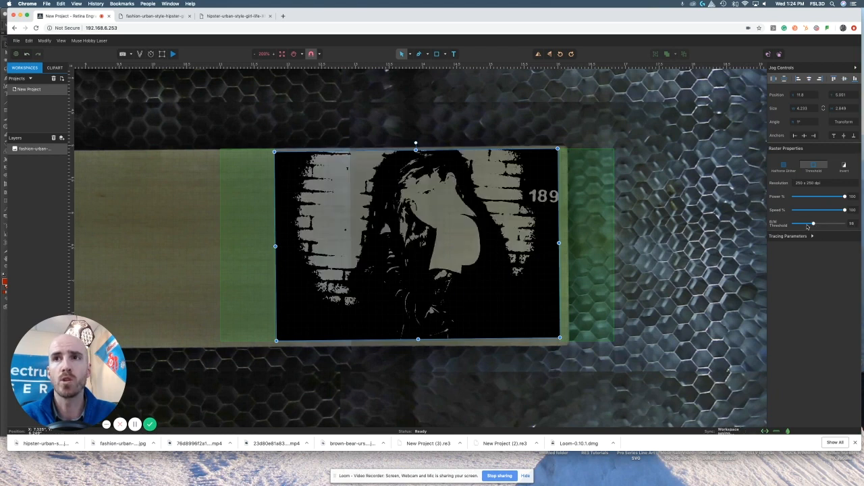
pyautogui.moveTo(813, 223); pyautogui.dragTo(826, 224)
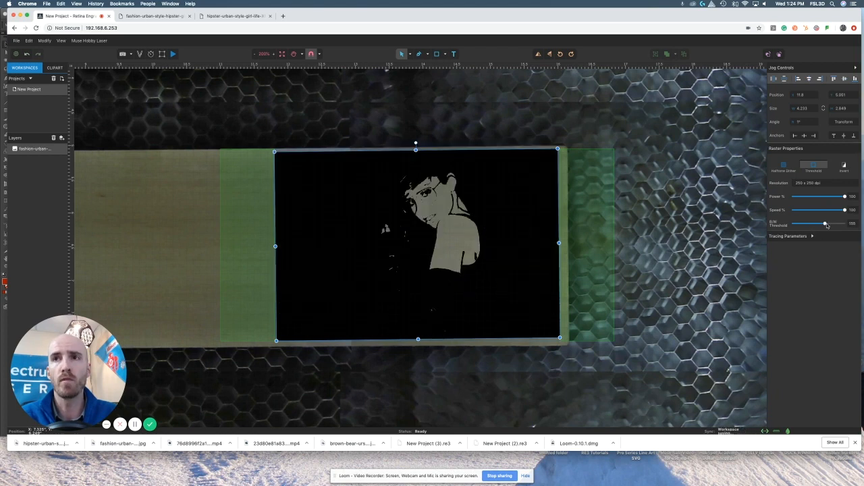
pyautogui.moveTo(825, 223); pyautogui.dragTo(830, 223)
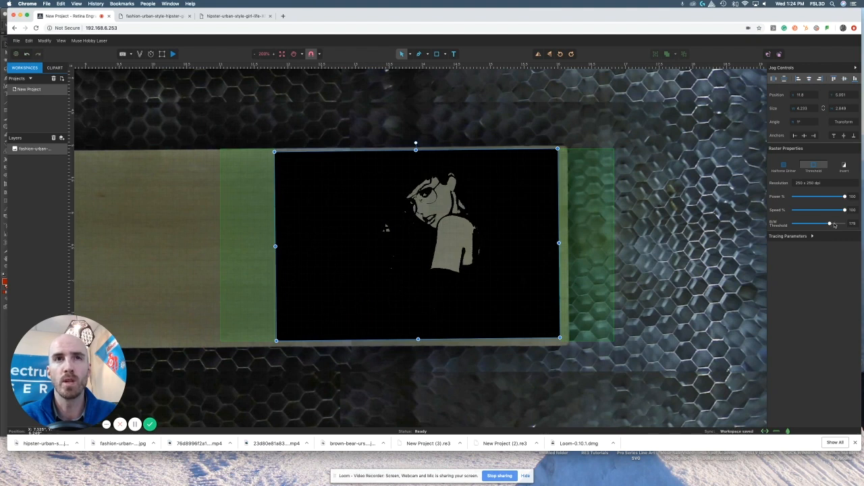
pyautogui.moveTo(829, 224); pyautogui.dragTo(834, 223)
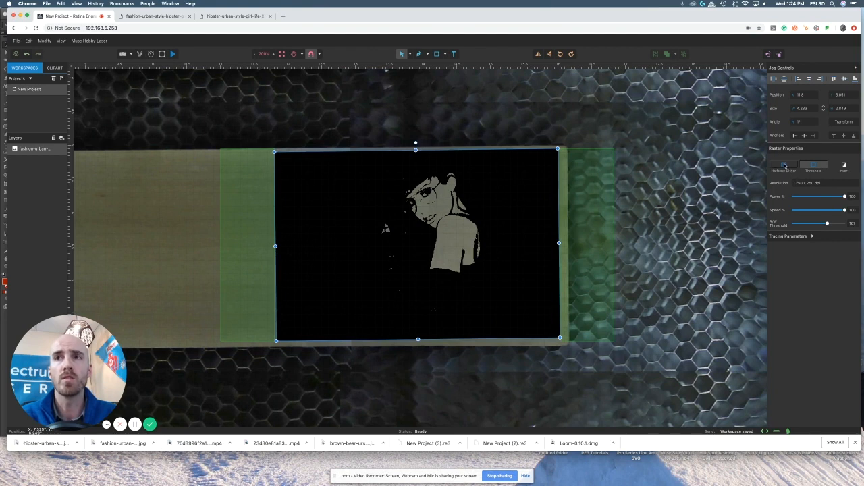
# Step: Return the photo to Halftone Dither and list the Resolution choices
pyautogui.click(782, 165)
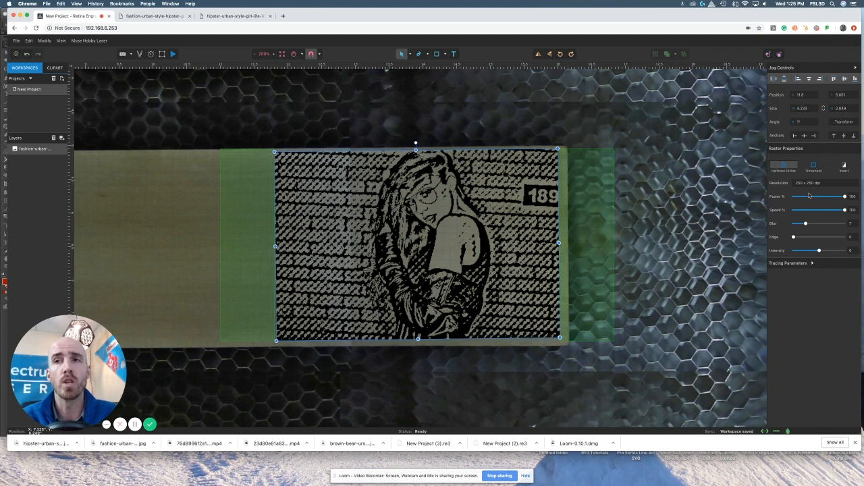
pyautogui.click(817, 183)
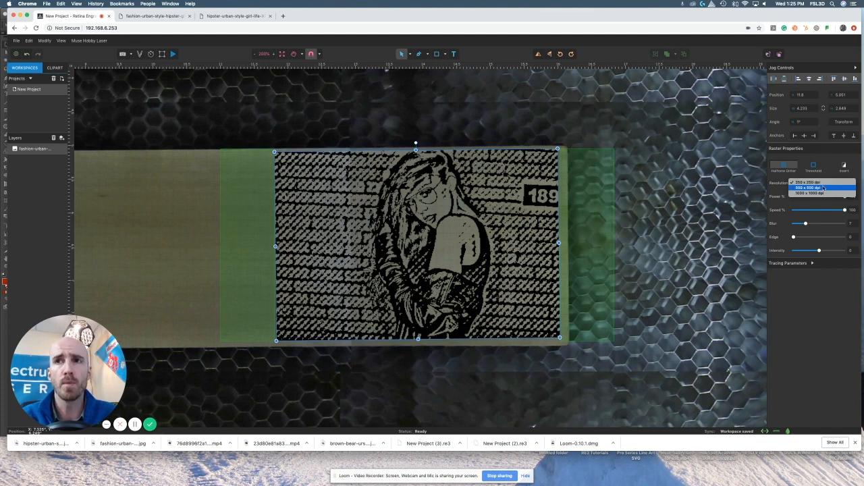
# Step: Use 500 × 500 dpi resolution with laser power 27% and speed 45%
pyautogui.click(814, 187)
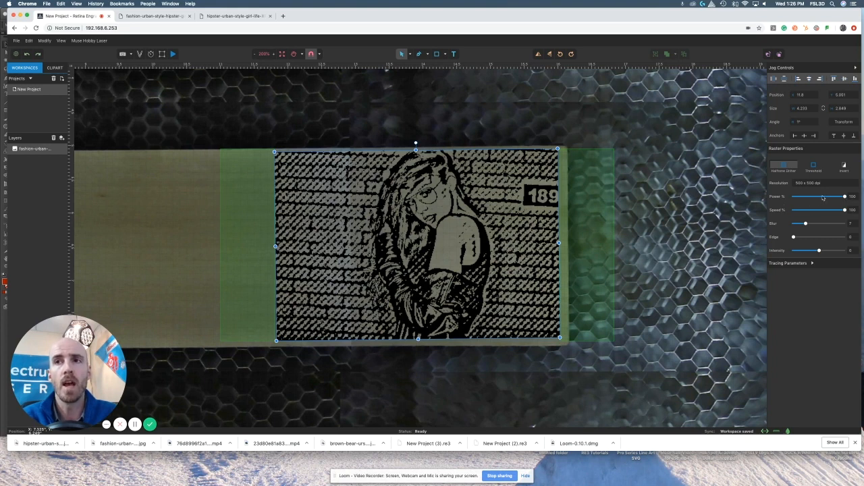
pyautogui.moveTo(843, 196); pyautogui.dragTo(817, 197)
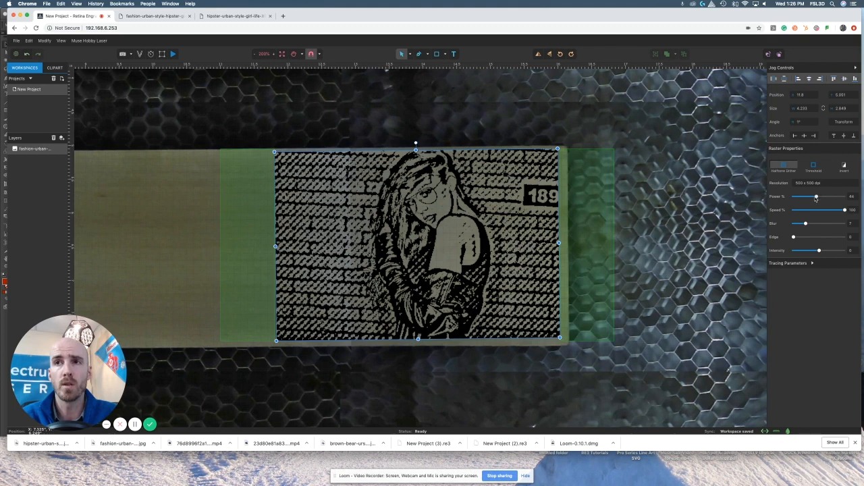
pyautogui.moveTo(817, 197); pyautogui.dragTo(812, 197)
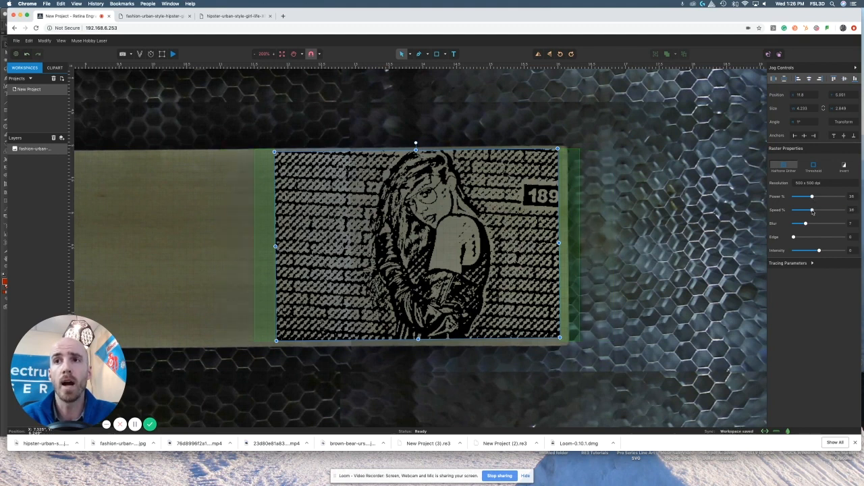
pyautogui.moveTo(812, 209); pyautogui.dragTo(818, 210)
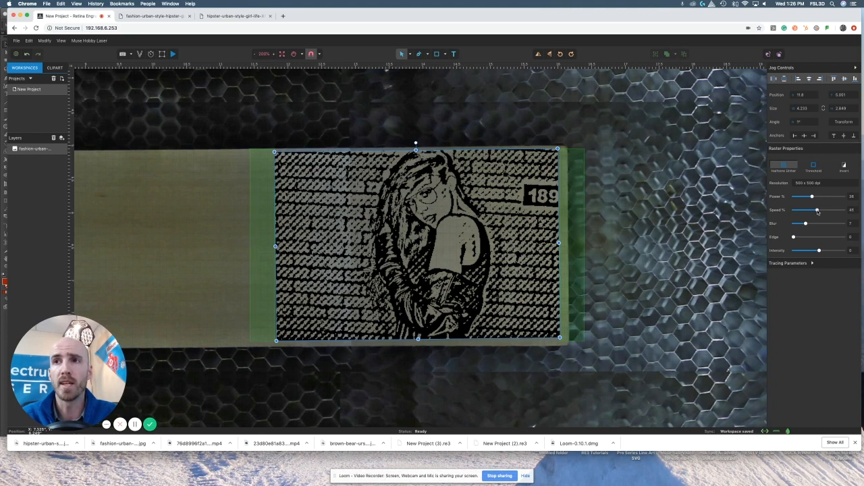
pyautogui.moveTo(818, 210); pyautogui.dragTo(816, 210)
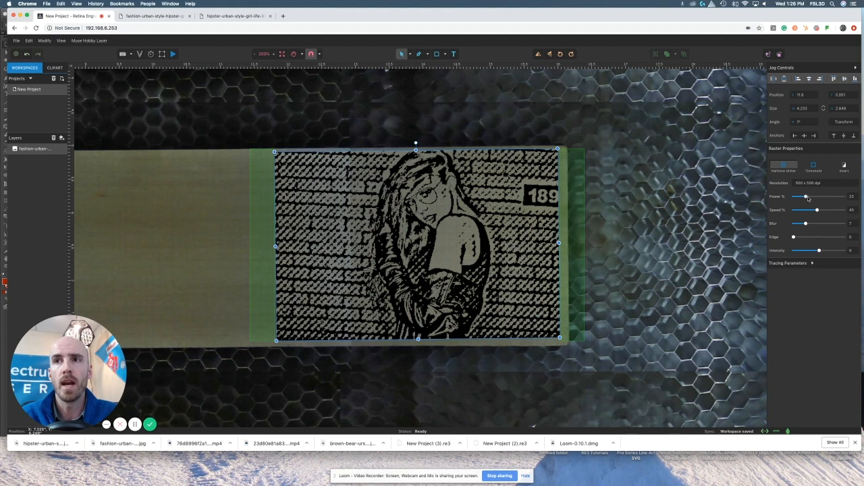
pyautogui.moveTo(806, 197); pyautogui.dragTo(809, 197)
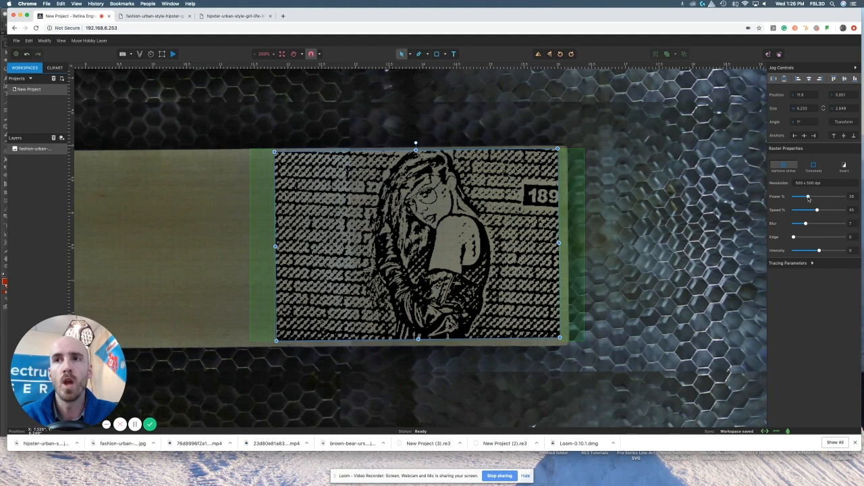
pyautogui.moveTo(809, 196); pyautogui.dragTo(806, 196)
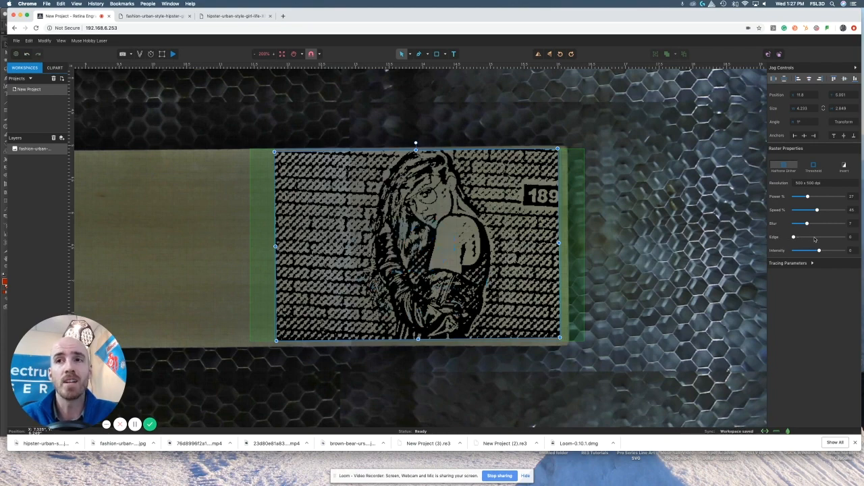
pyautogui.moveTo(793, 237); pyautogui.dragTo(814, 237)
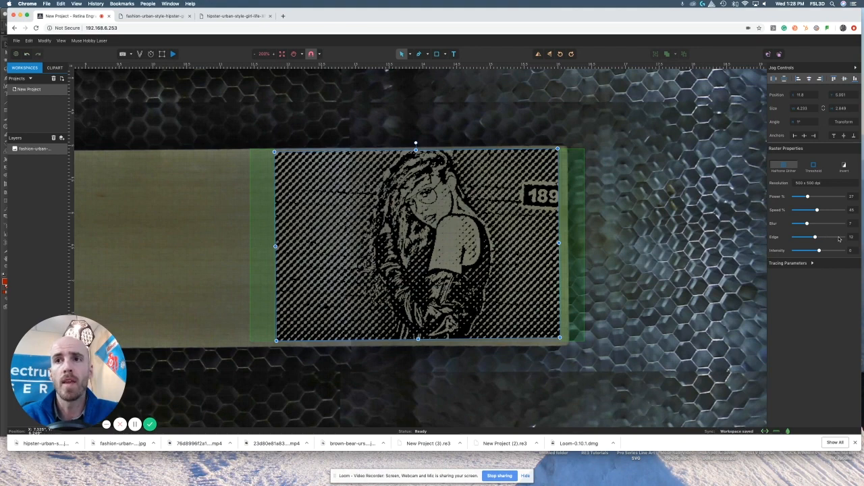
pyautogui.moveTo(814, 236); pyautogui.dragTo(837, 236)
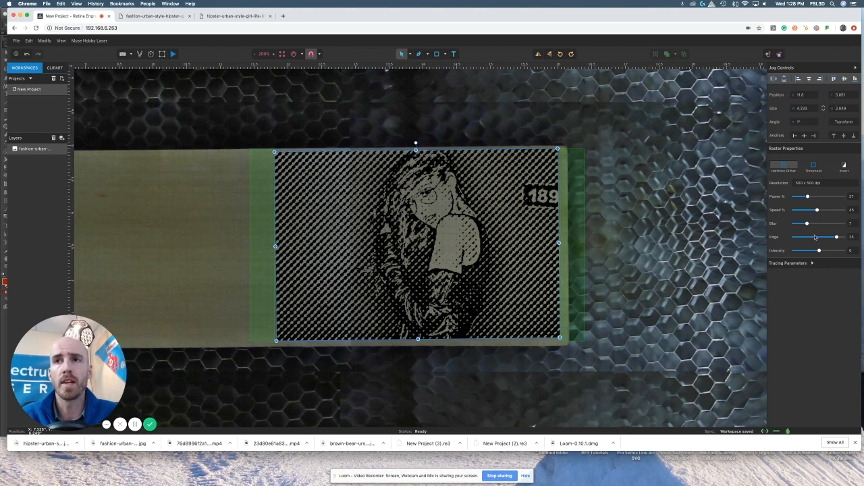
pyautogui.moveTo(835, 237); pyautogui.dragTo(810, 237)
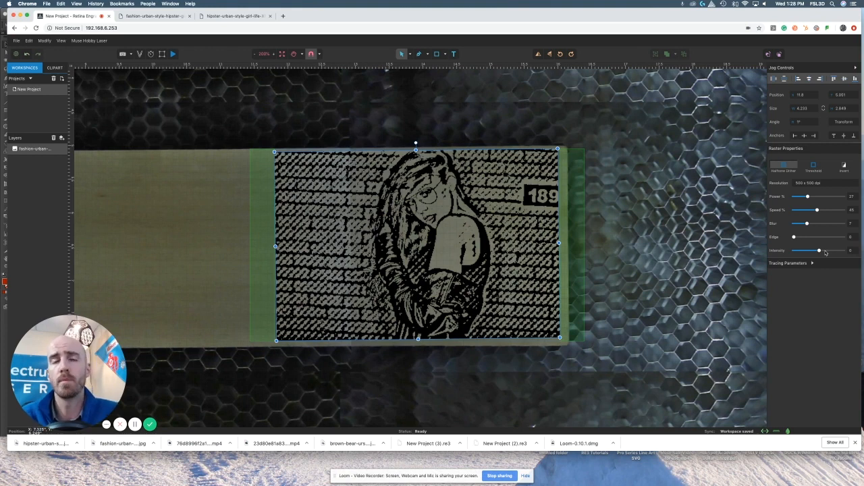
pyautogui.moveTo(817, 251); pyautogui.dragTo(836, 251)
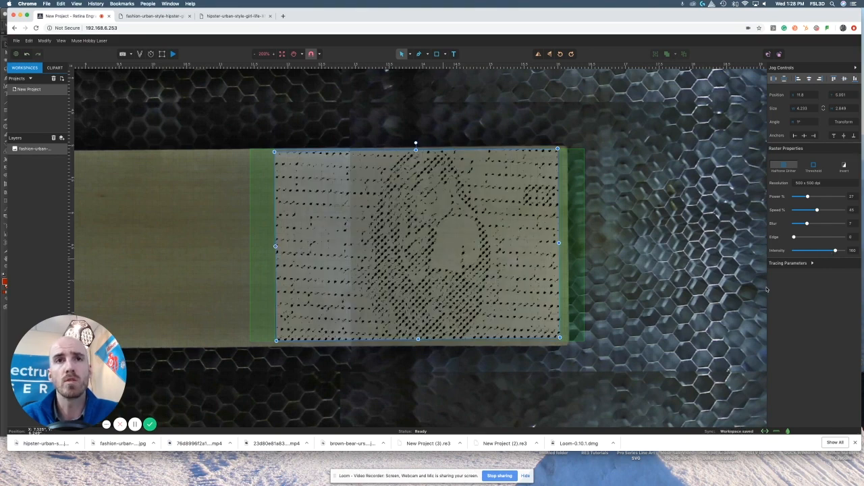
pyautogui.moveTo(837, 251); pyautogui.dragTo(797, 251)
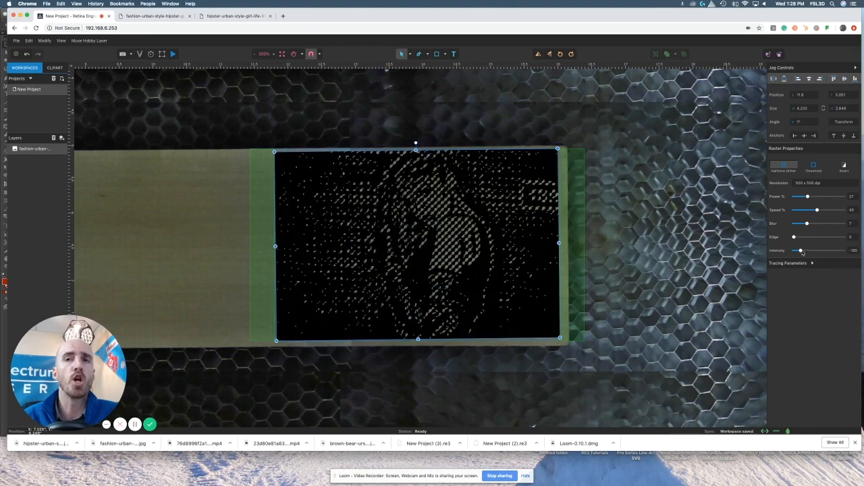
pyautogui.moveTo(800, 250); pyautogui.dragTo(819, 251)
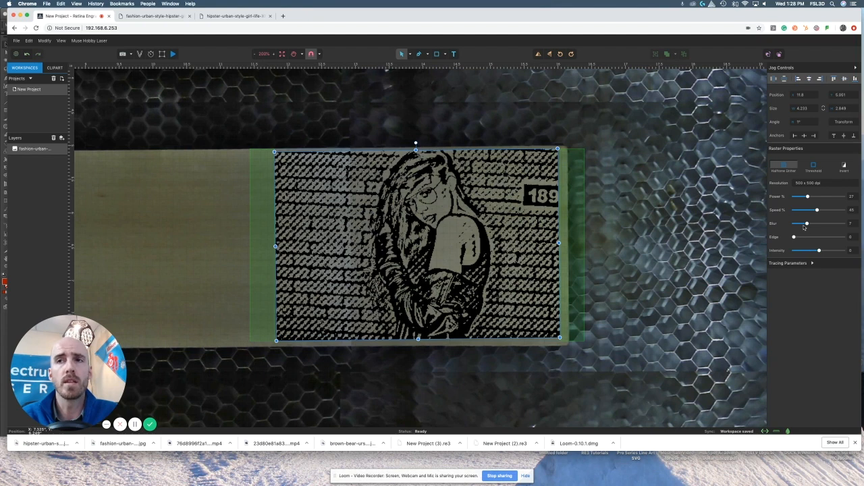
pyautogui.moveTo(833, 240)
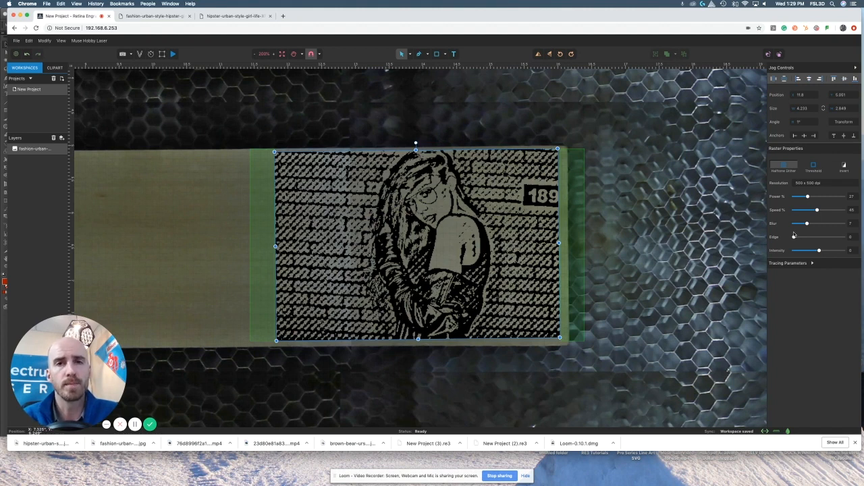
pyautogui.moveTo(785, 237)
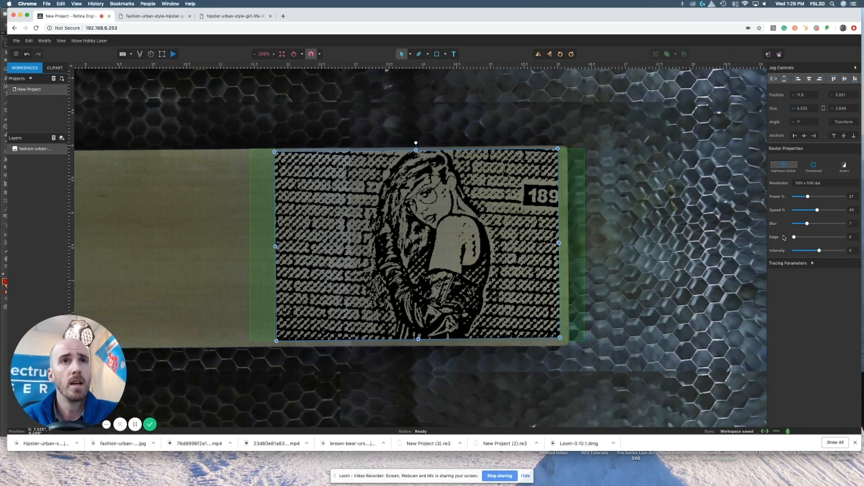